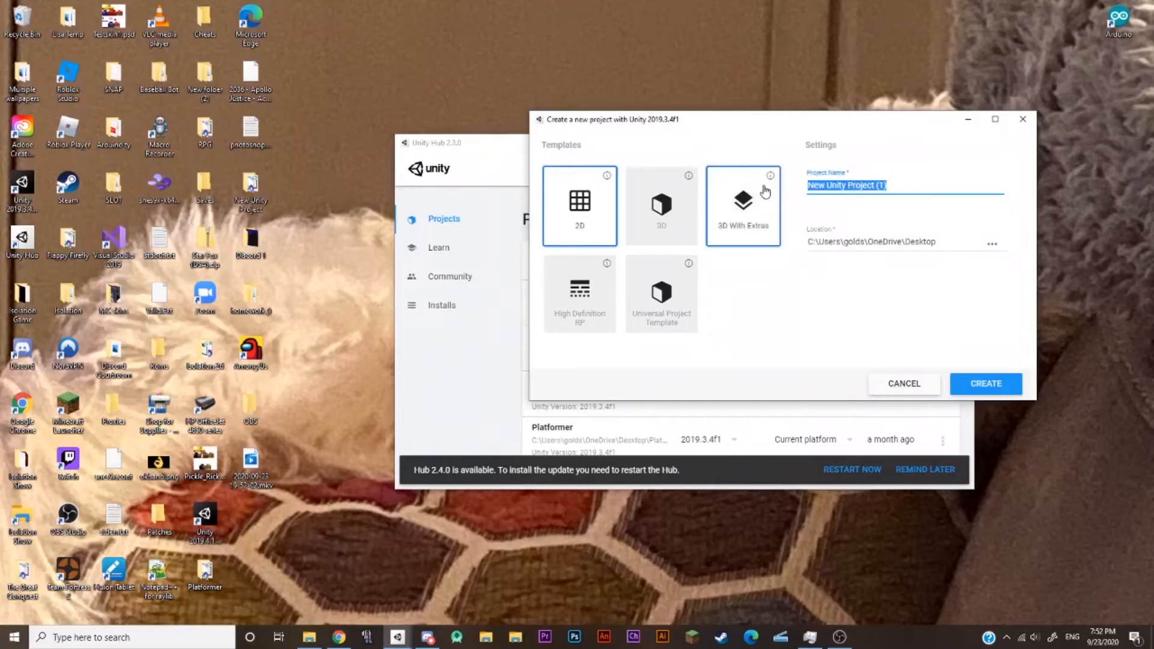
- Create the 2D project named 'Prolly not gonna finish this project lmao'
type("Prolly not gonna finish this")
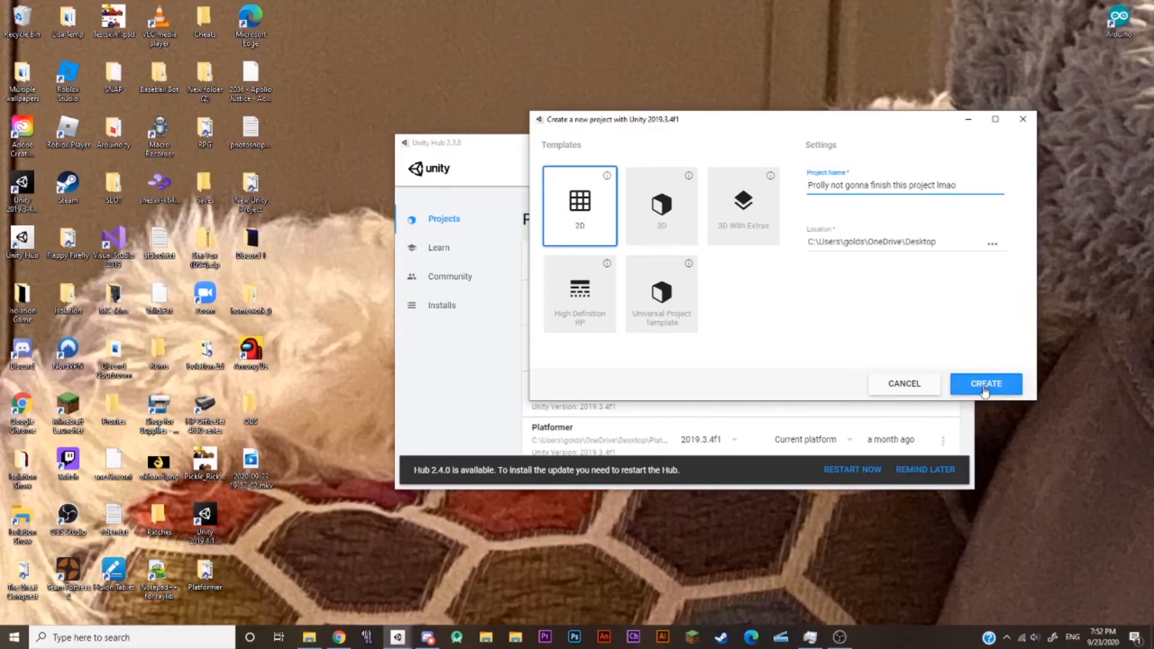
left_click(985, 383)
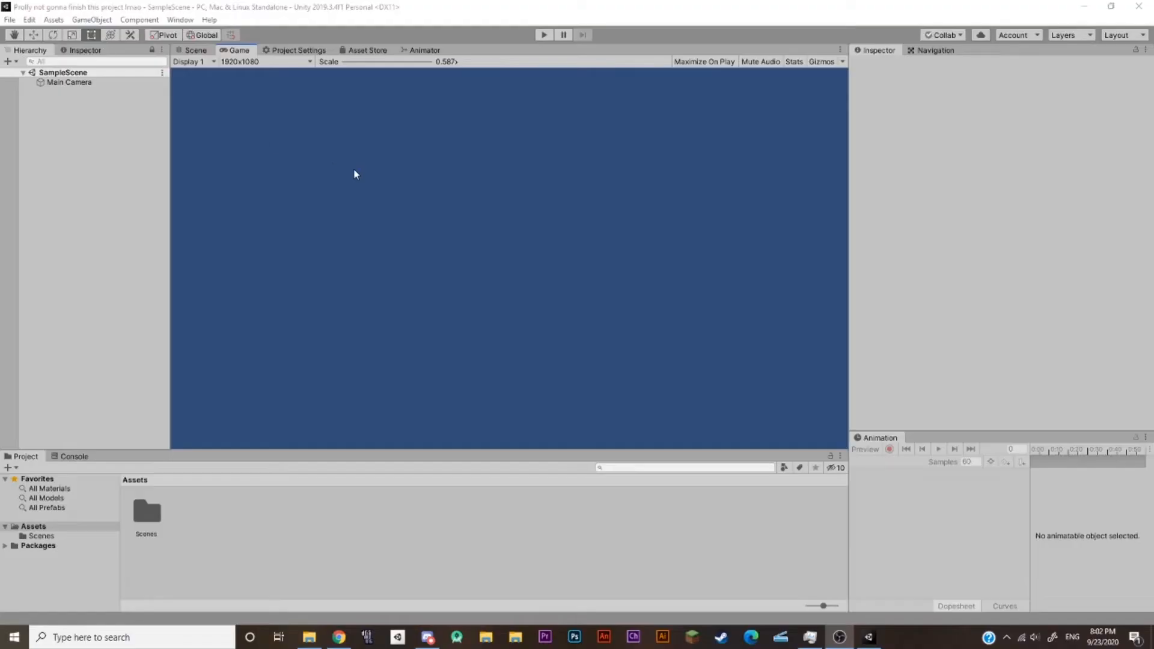
mouse_move(832, 86)
type("chara")
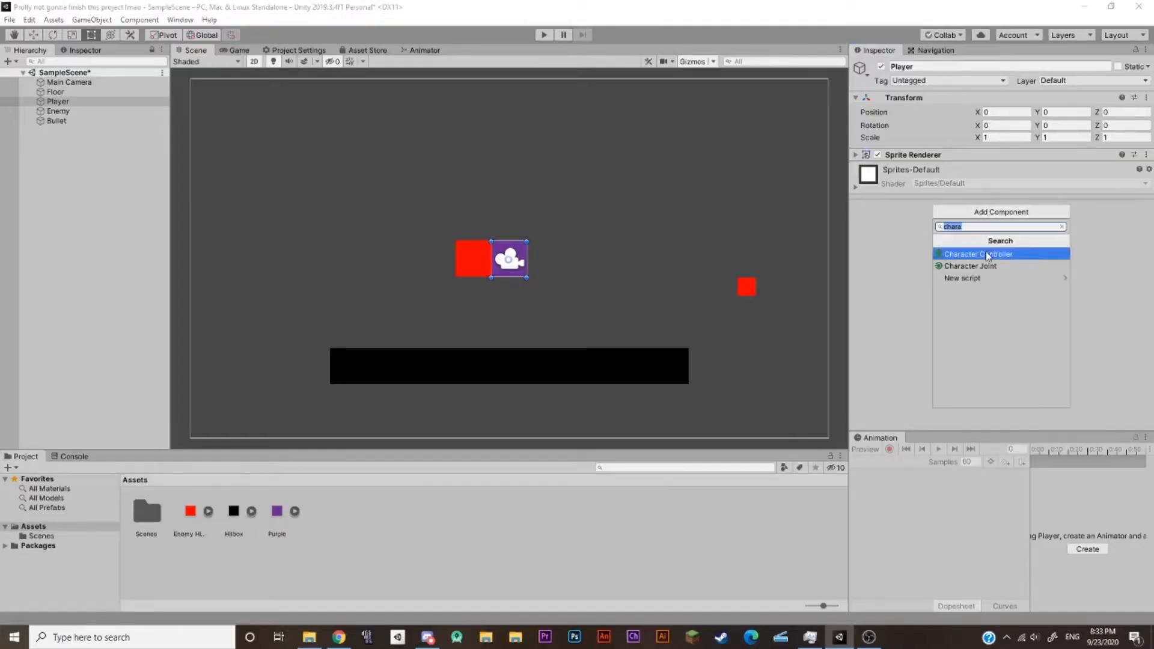
- Add a Character Controller component to the Player square
left_click(977, 254)
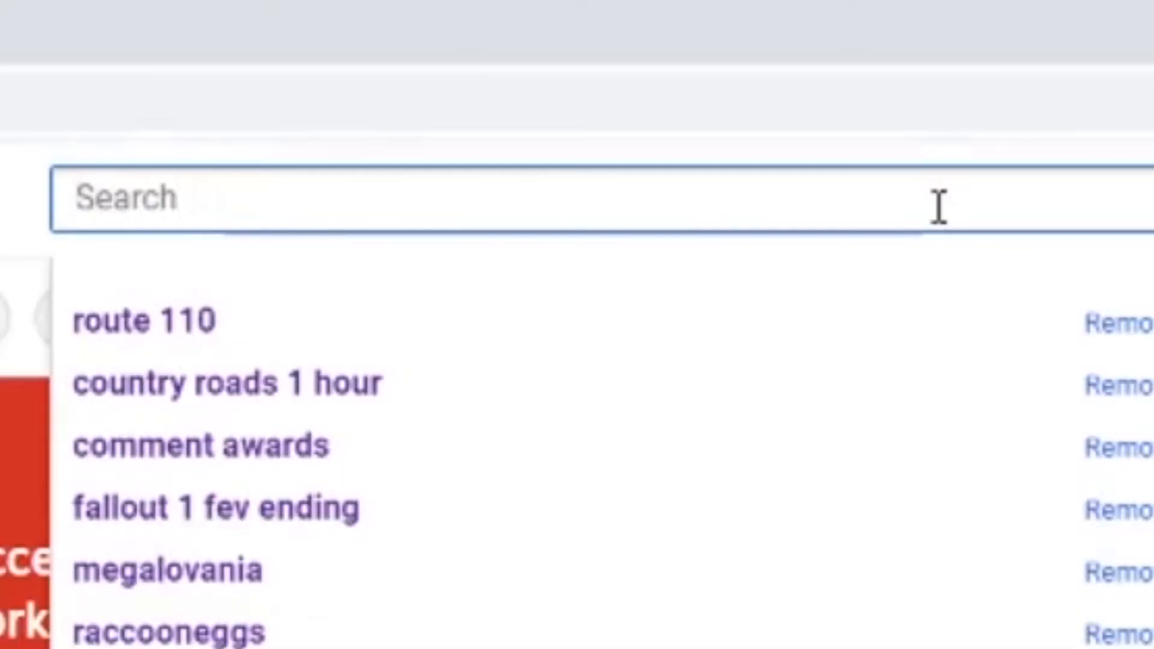
type("Brackeys help me with the uhhhhhh unity charachter c")
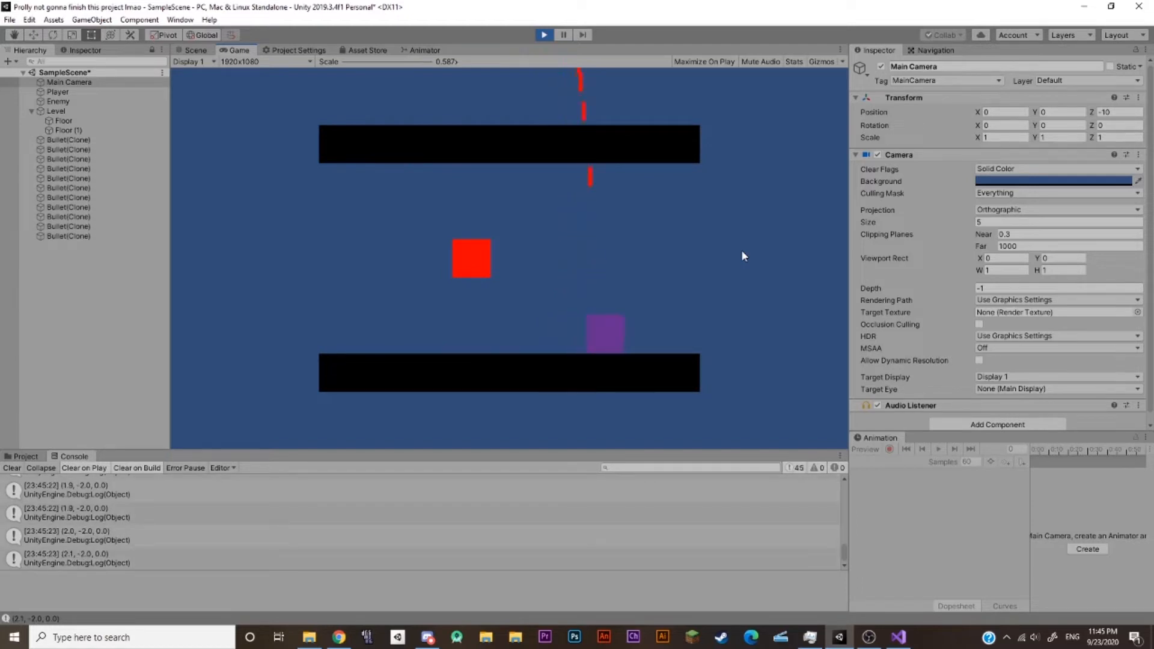
- Stop play mode after watching the bullets fire vertically
left_click(543, 35)
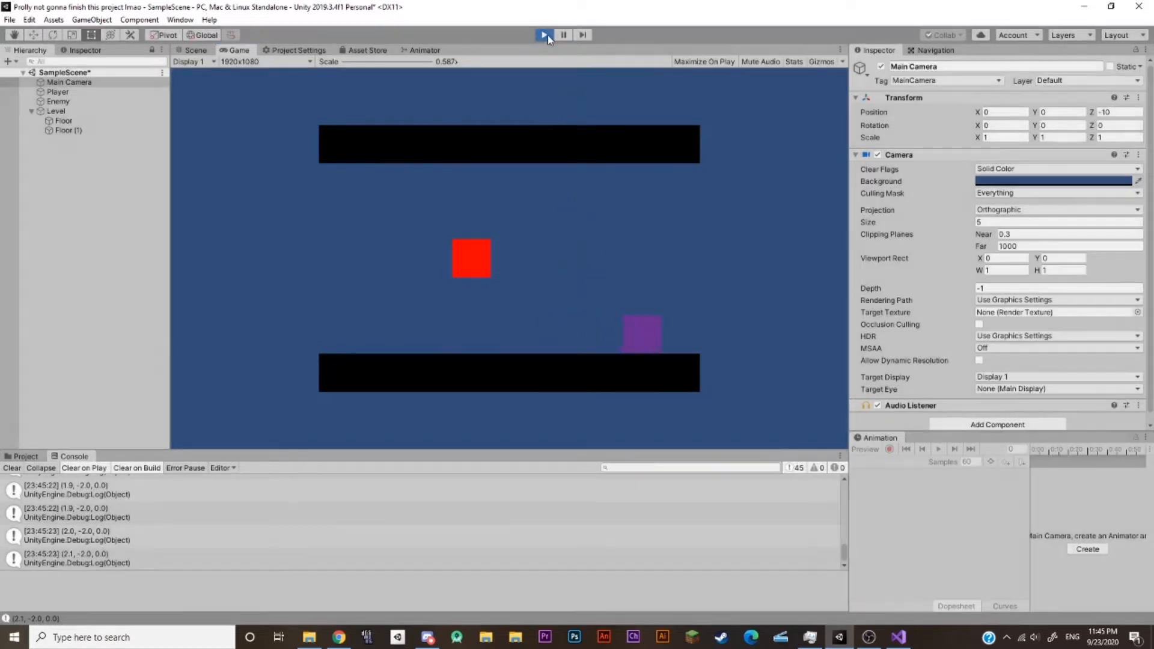